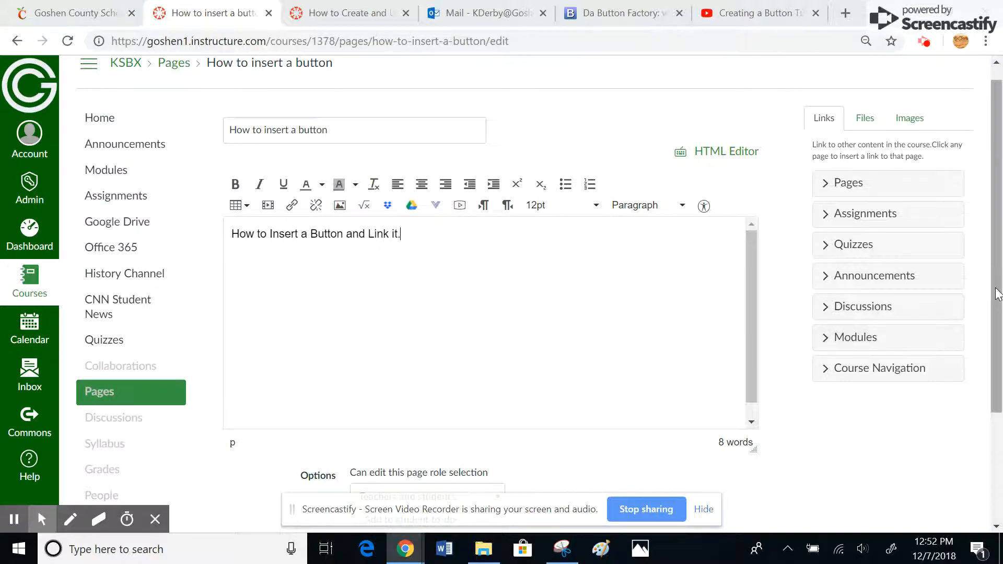
# Step: Dismiss the Leave site prompt to stay, and save the 'How to insert a button' page
pyautogui.scroll(-3)
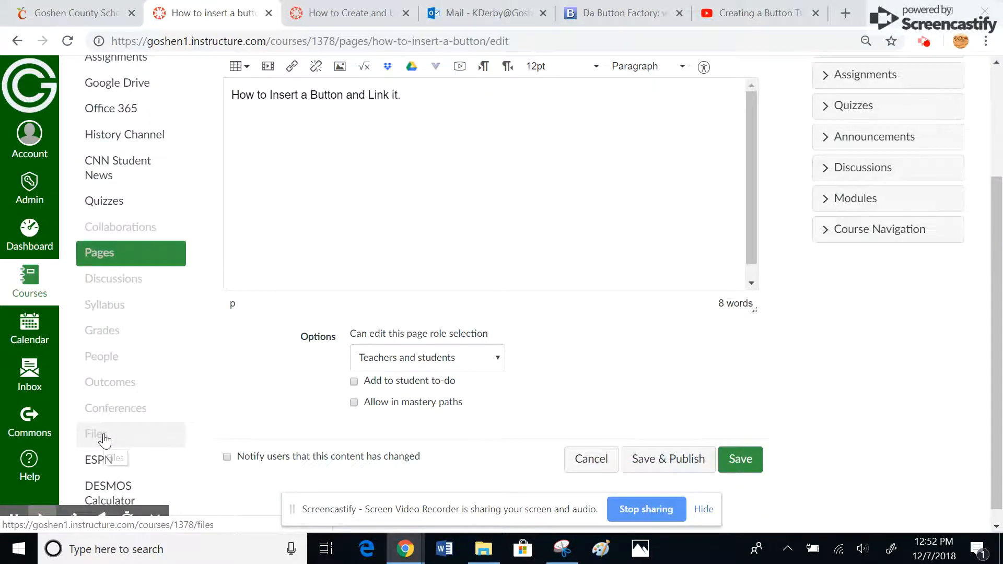
pyautogui.click(95, 433)
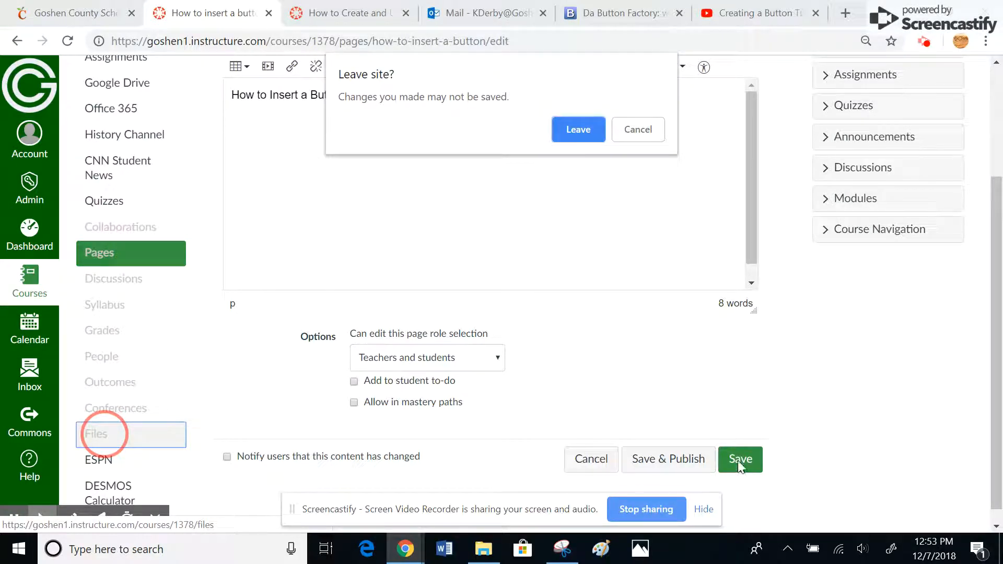
pyautogui.click(638, 129)
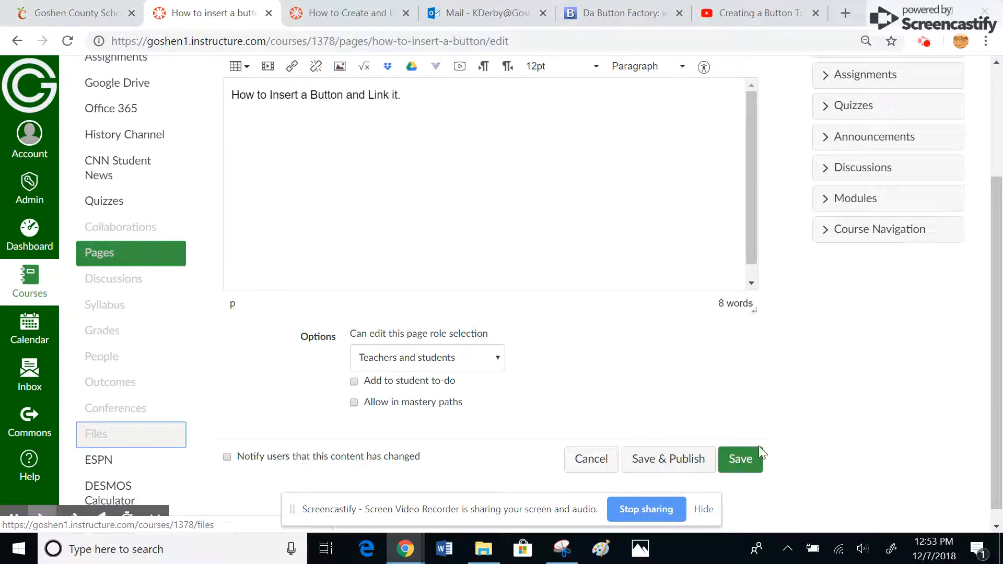
pyautogui.click(740, 458)
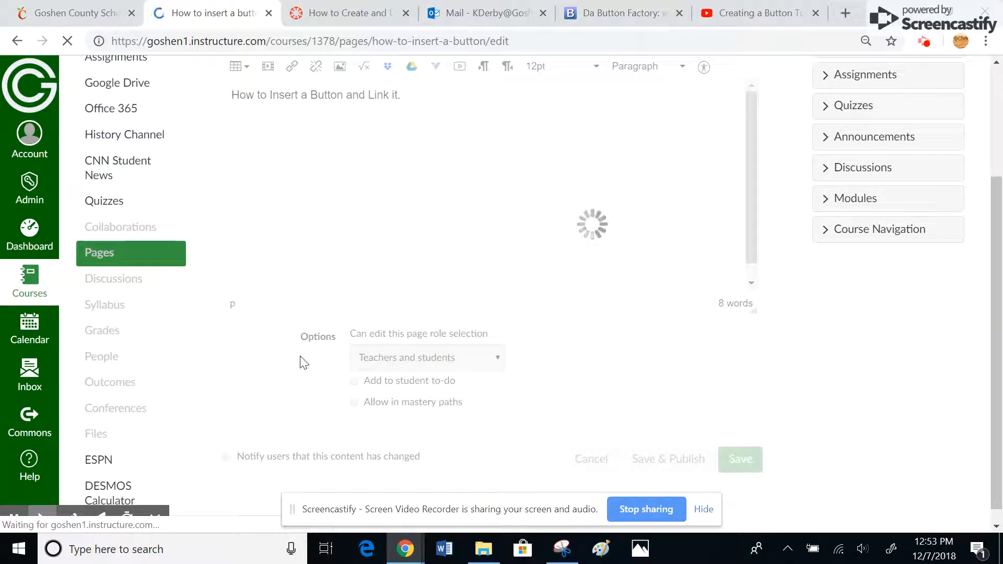
pyautogui.click(740, 459)
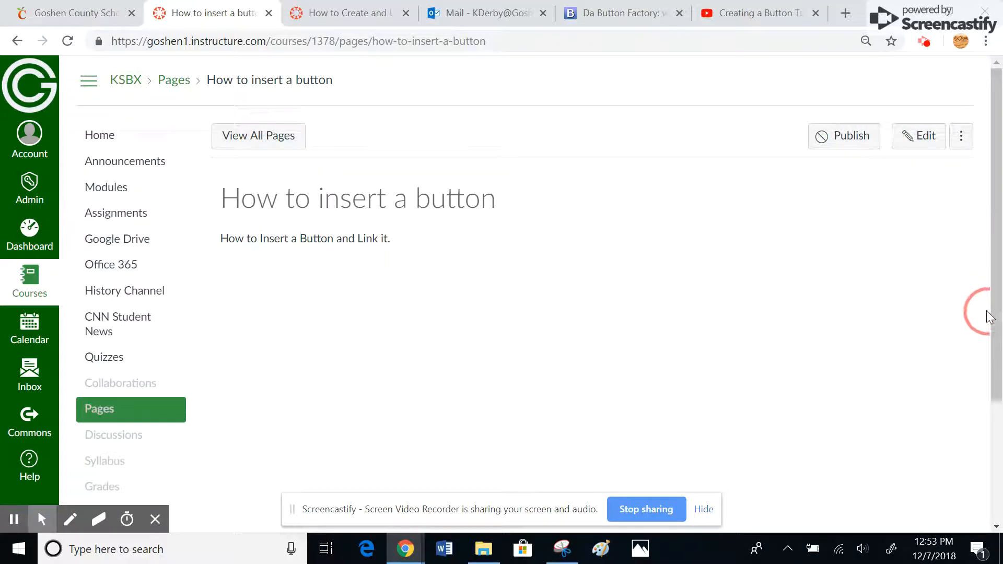
# Step: Browse course Files to Buttons and Pics > Misc. to find the Module One button image
pyautogui.scroll(-3)
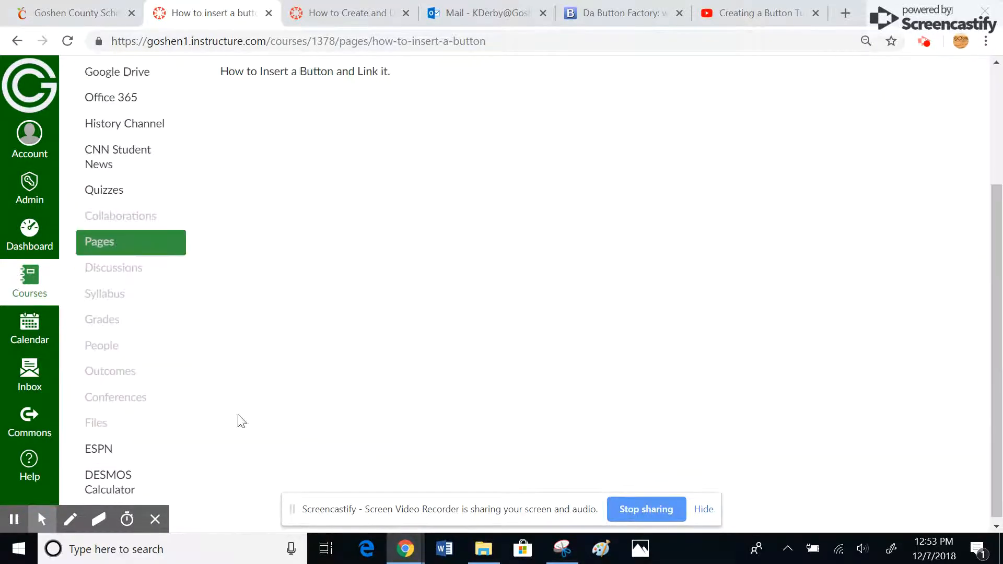
pyautogui.click(96, 423)
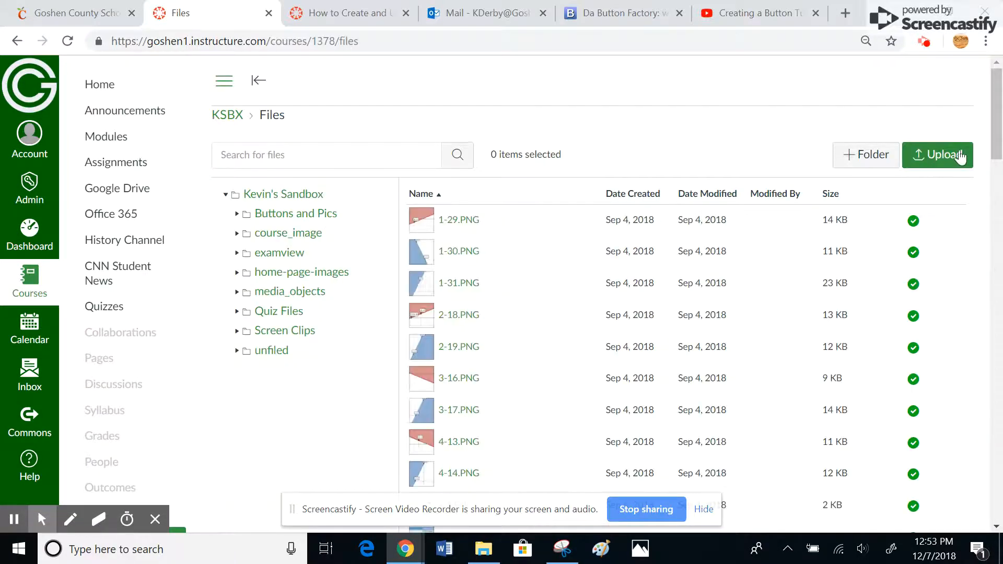
pyautogui.moveTo(301, 272)
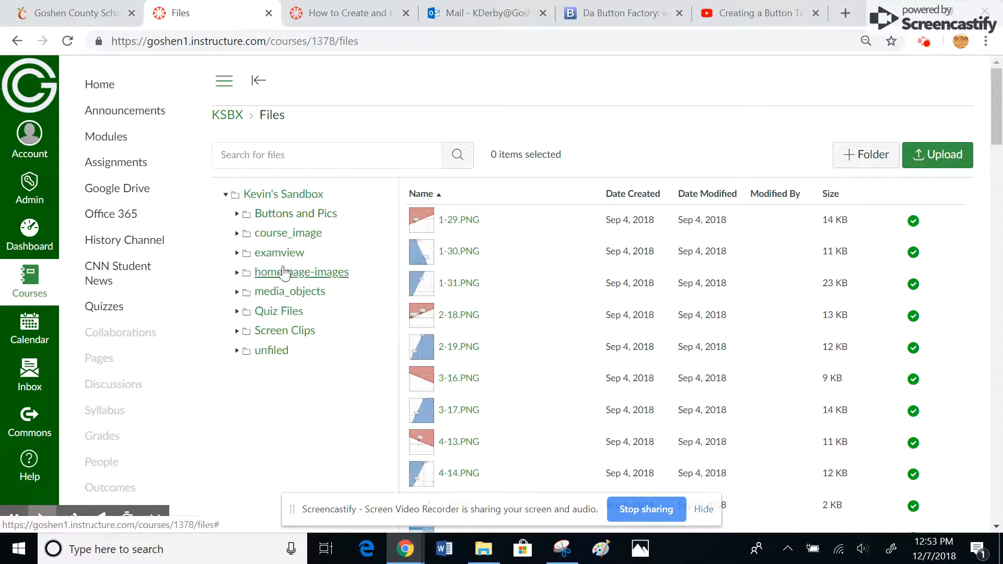
pyautogui.click(237, 213)
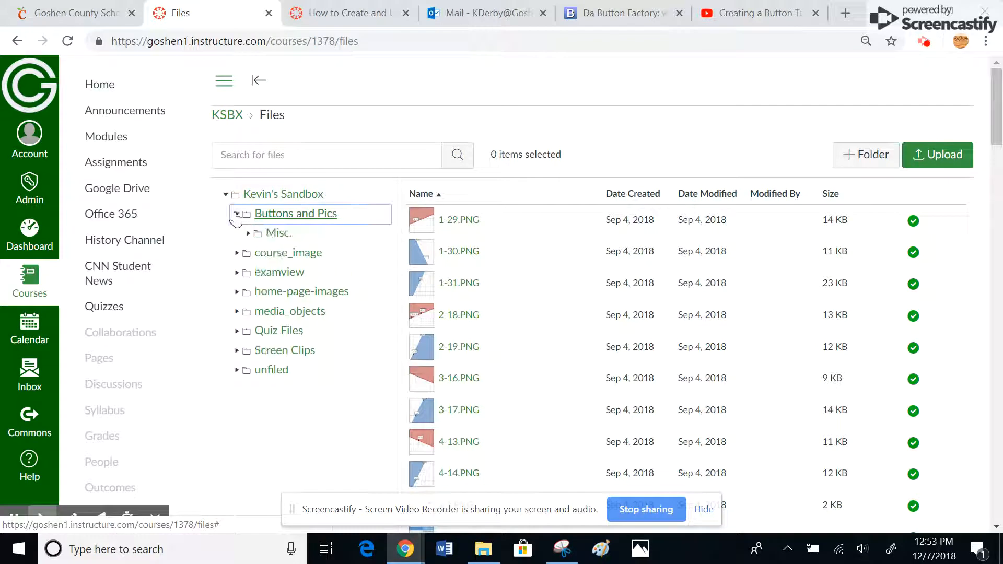
pyautogui.click(277, 233)
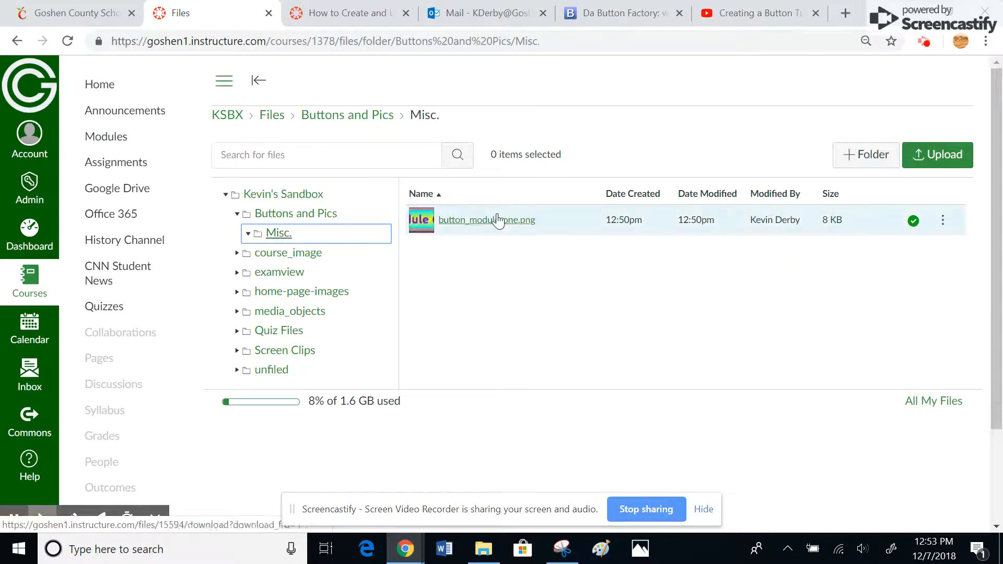
pyautogui.moveTo(499, 294)
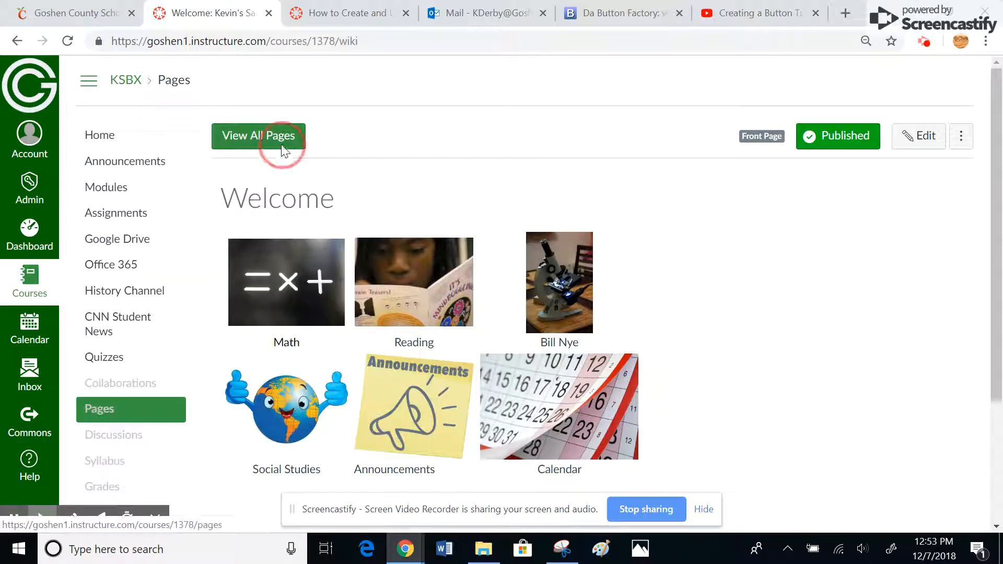
# Step: Open 'How to insert a button' from the All Pages list in edit mode
pyautogui.click(258, 136)
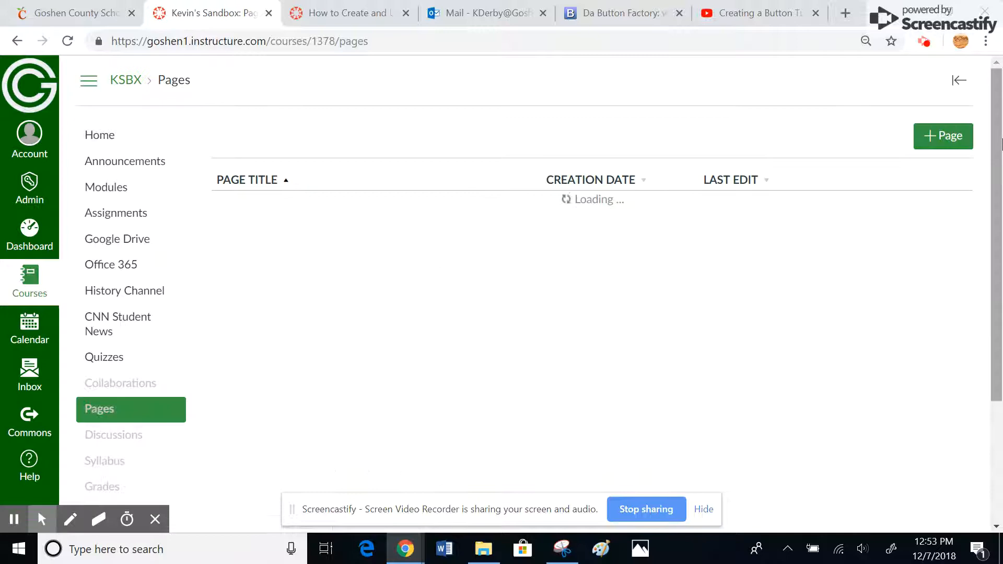
pyautogui.scroll(-3)
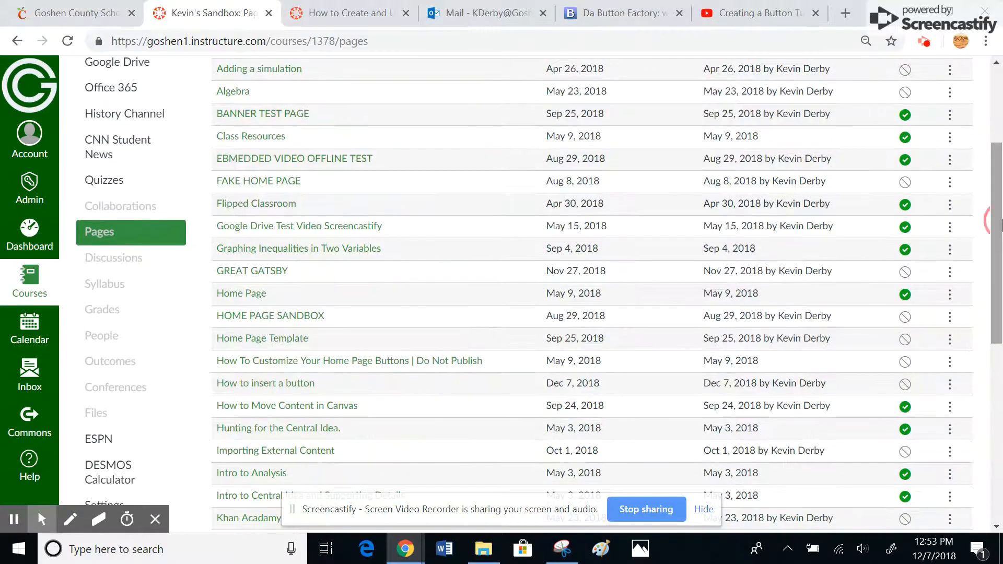
pyautogui.click(265, 382)
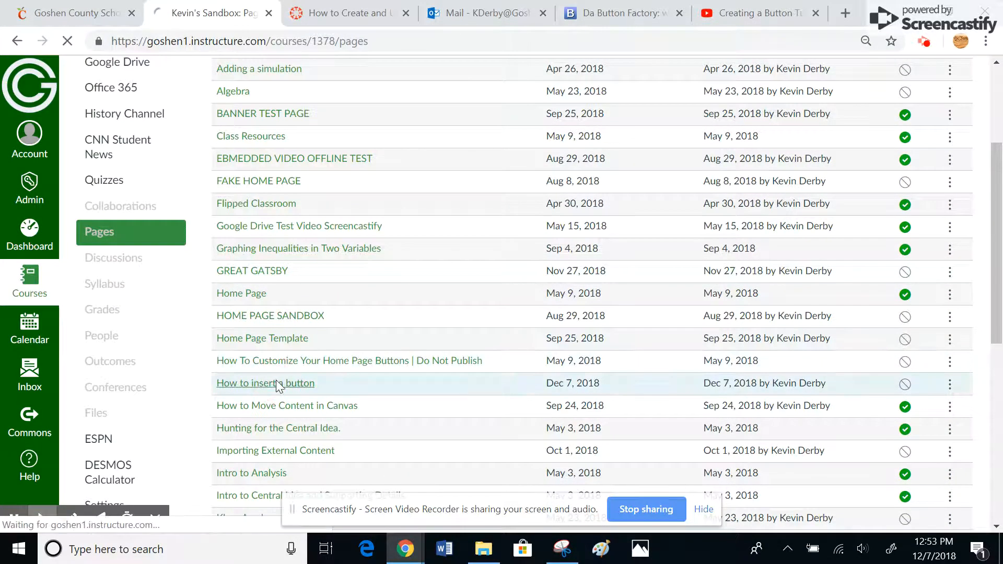
pyautogui.click(265, 383)
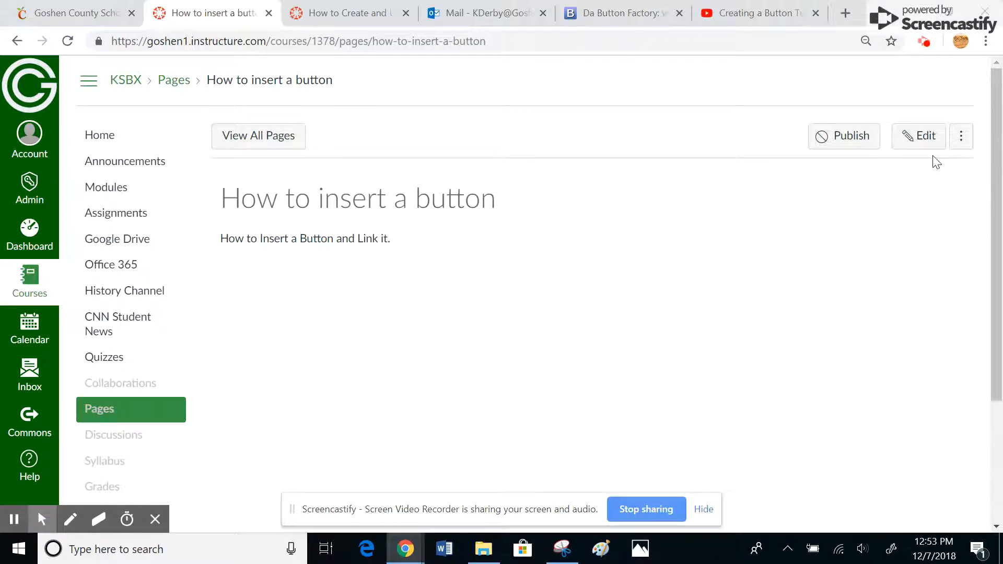
pyautogui.click(918, 136)
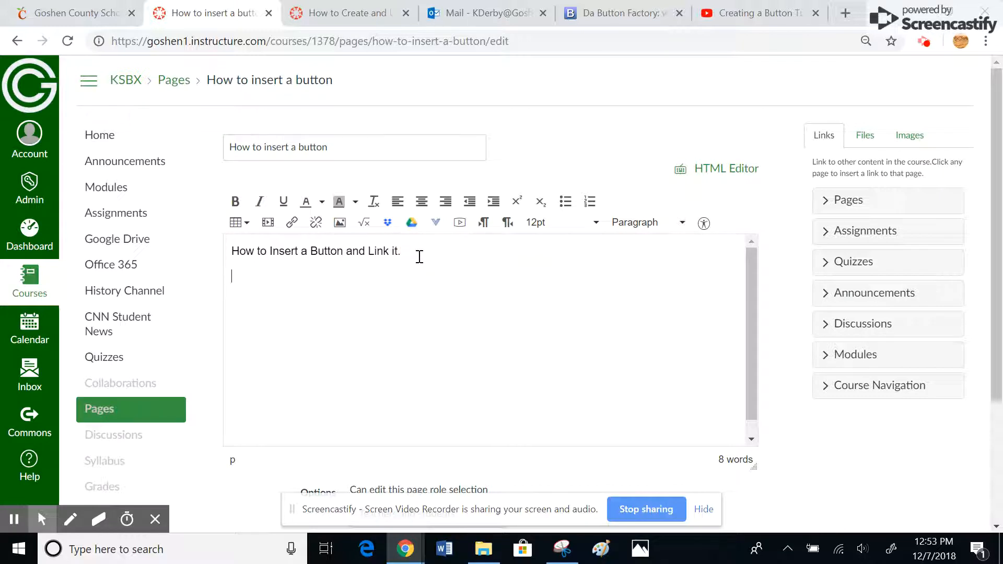
pyautogui.moveTo(236, 275)
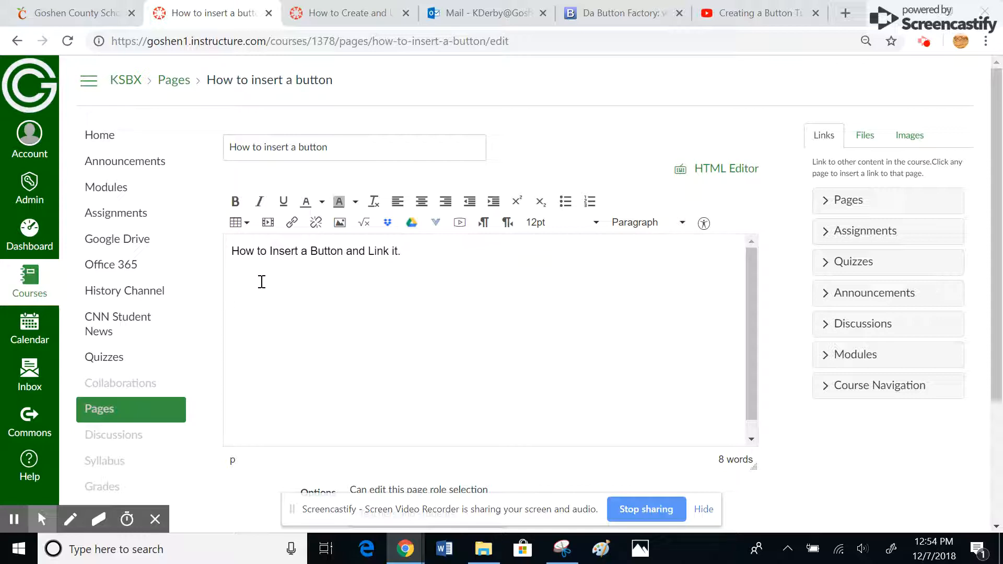
pyautogui.moveTo(340, 223)
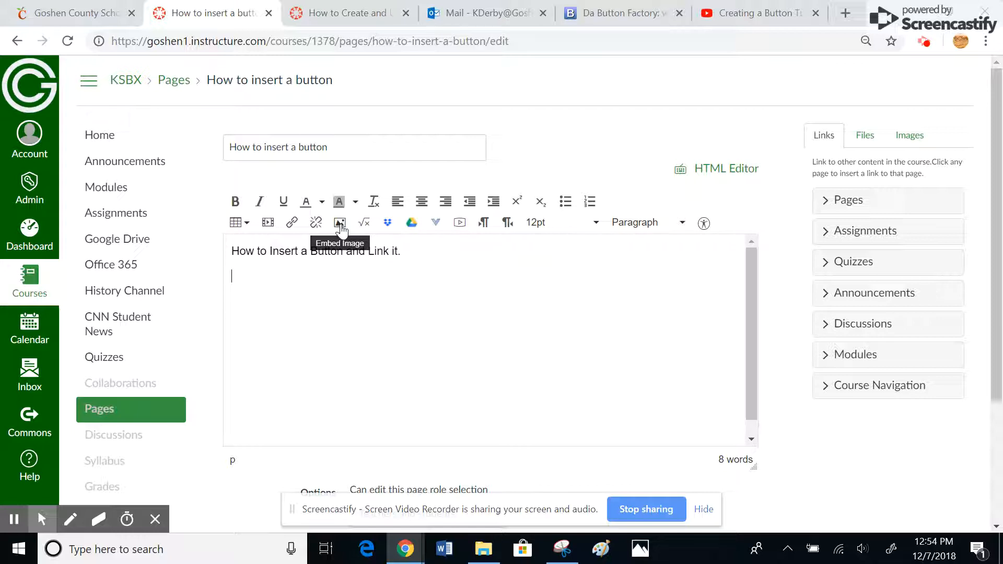
# Step: Open the Embed Image dialog in the page editor
pyautogui.click(339, 222)
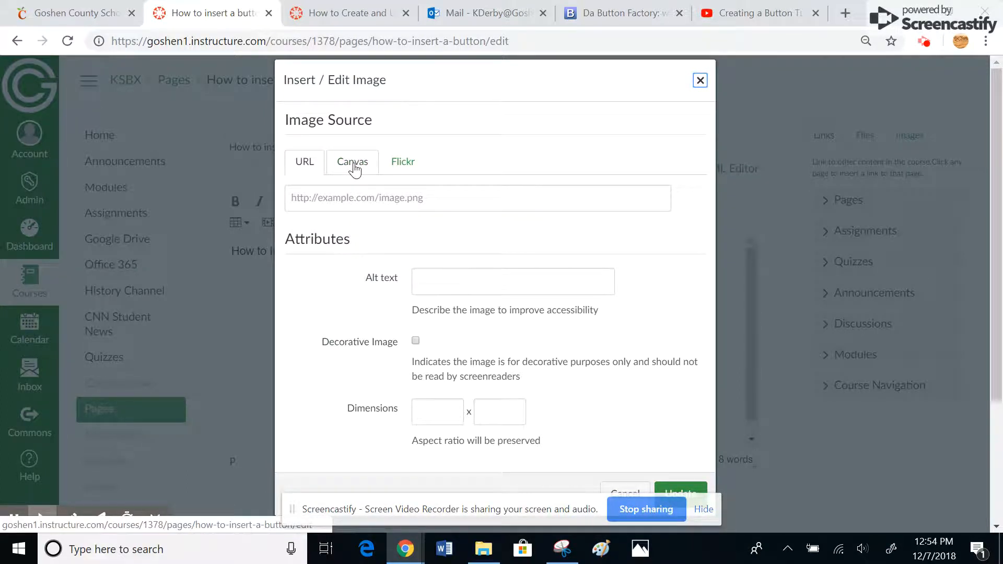
# Step: Insert button_module-one.png from Course files > Buttons and Pics > Misc., then save
pyautogui.click(352, 161)
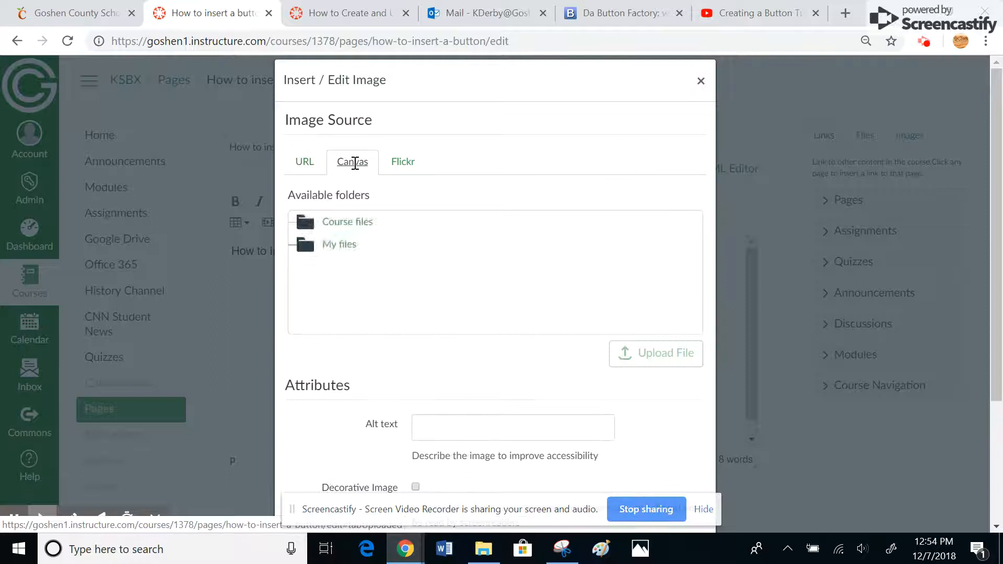
pyautogui.click(348, 222)
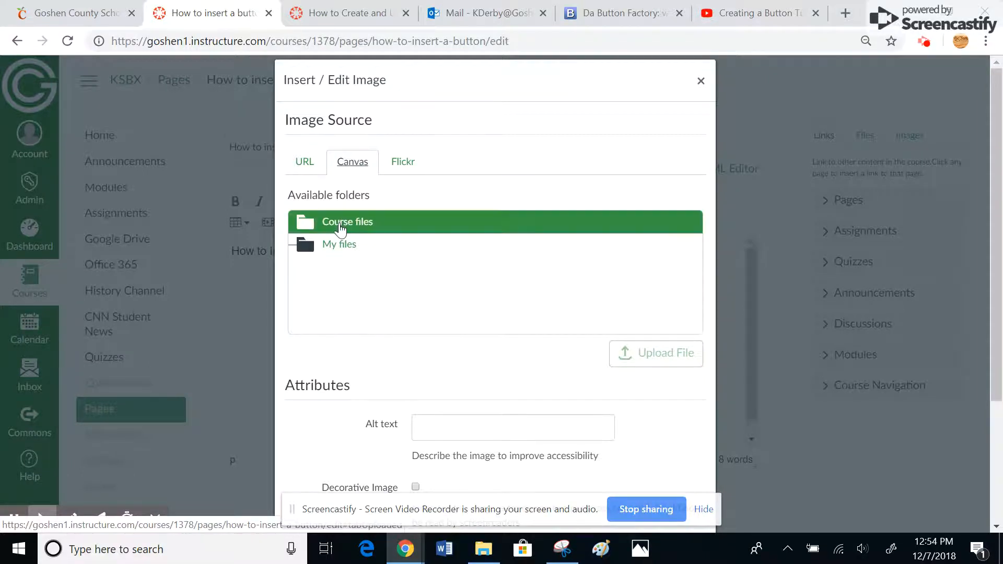
pyautogui.click(348, 222)
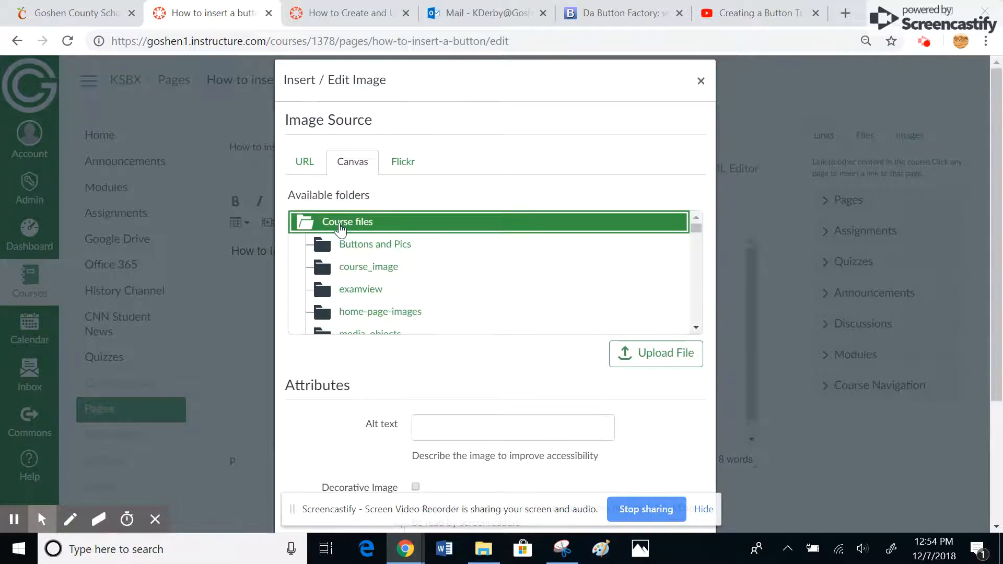
pyautogui.click(376, 244)
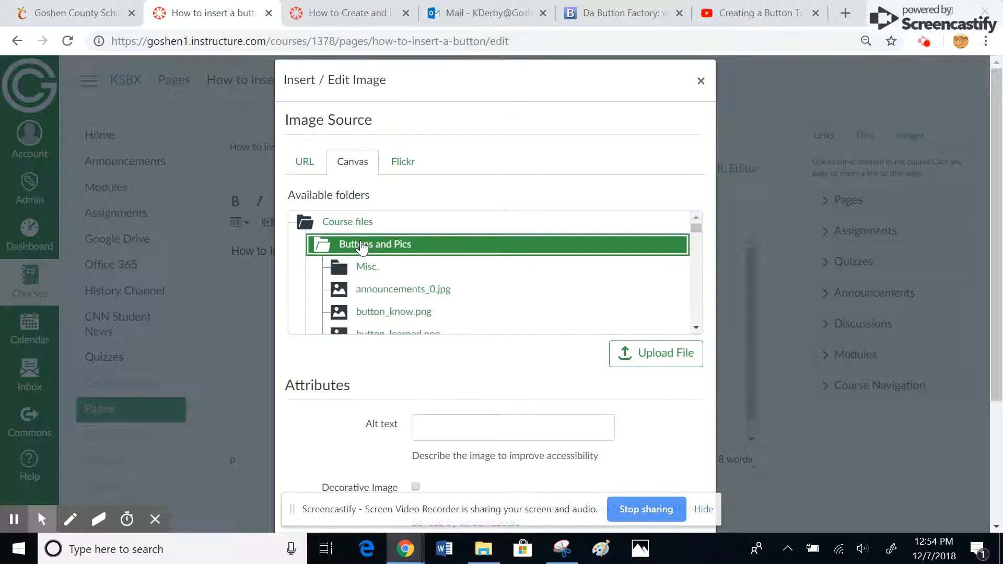
pyautogui.click(367, 267)
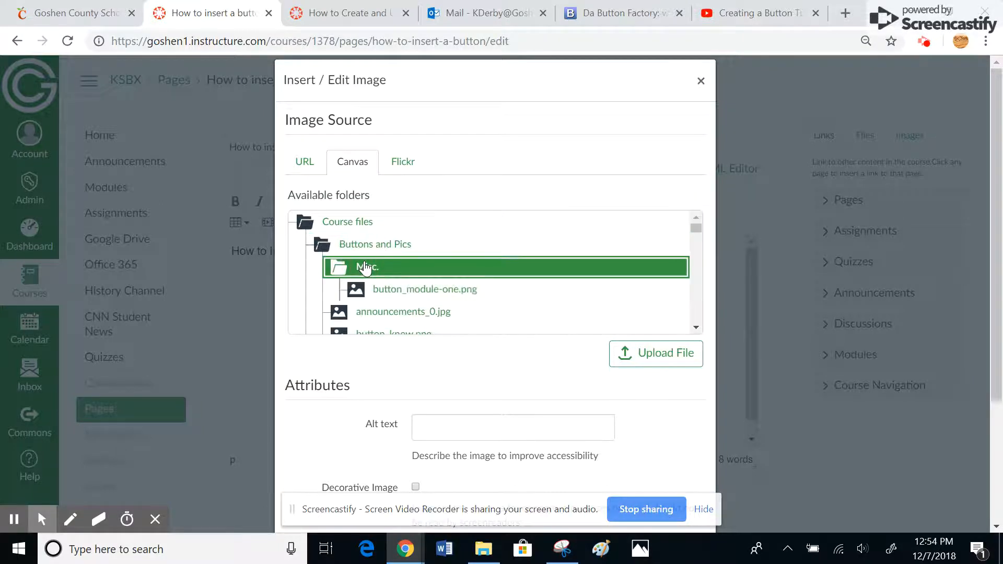
pyautogui.click(424, 289)
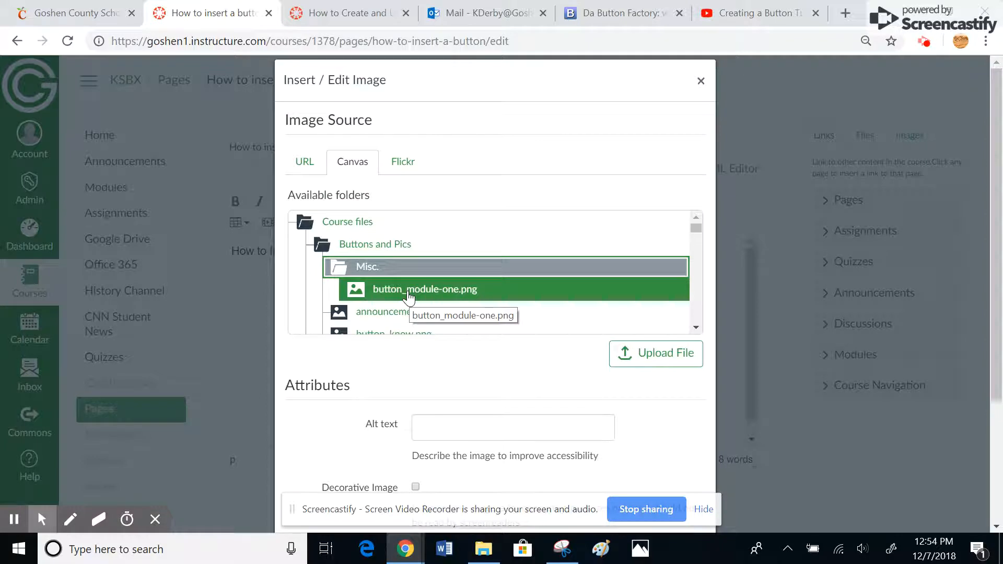
pyautogui.click(425, 289)
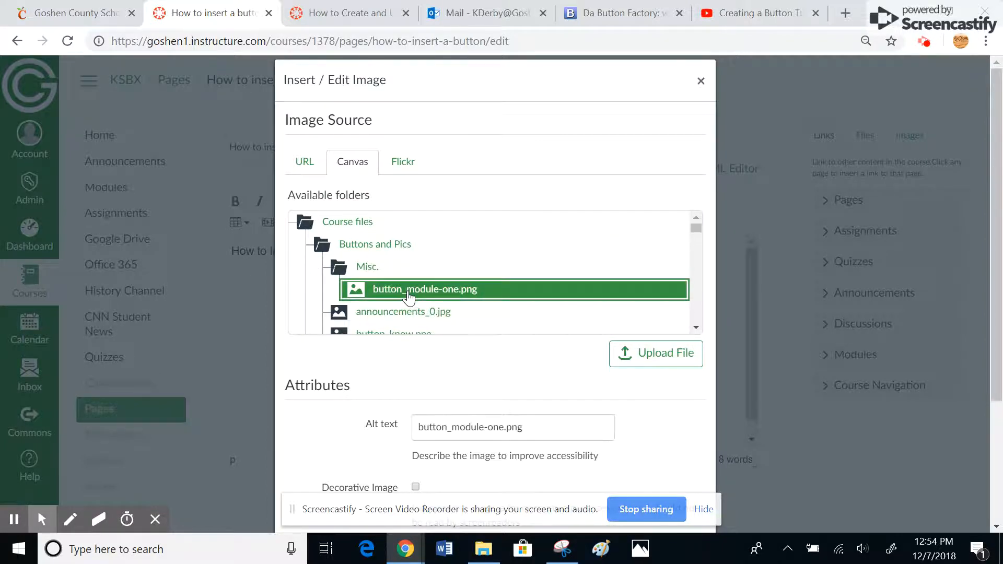
pyautogui.scroll(-3)
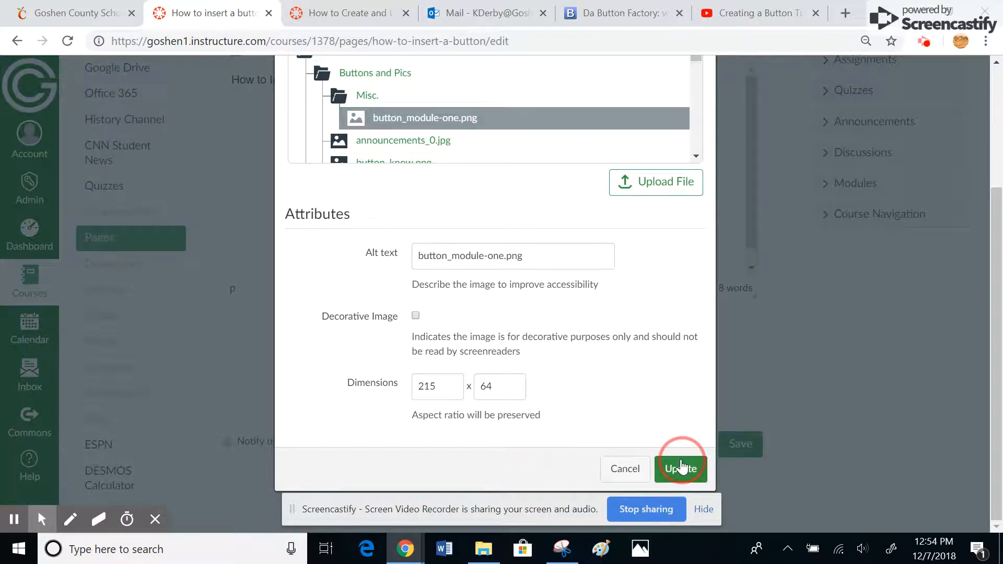
pyautogui.click(680, 468)
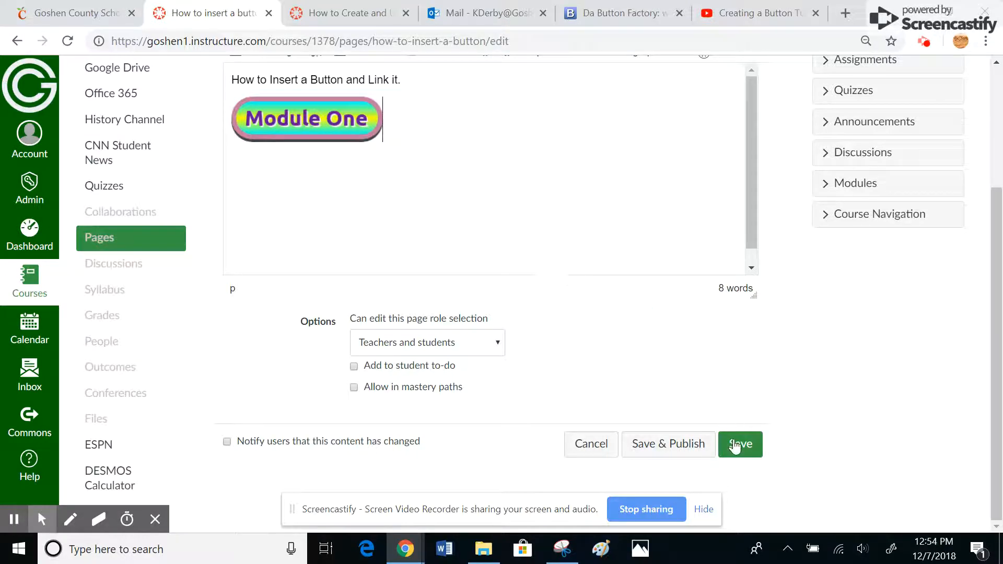
pyautogui.click(740, 445)
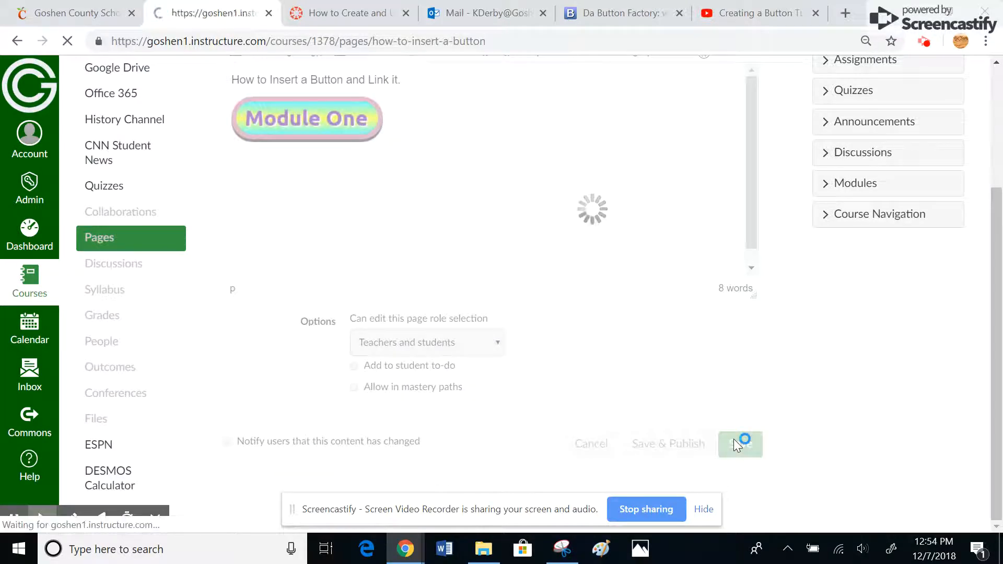
# Step: Let the page save with the Module One button, then reopen it for editing
pyautogui.click(740, 444)
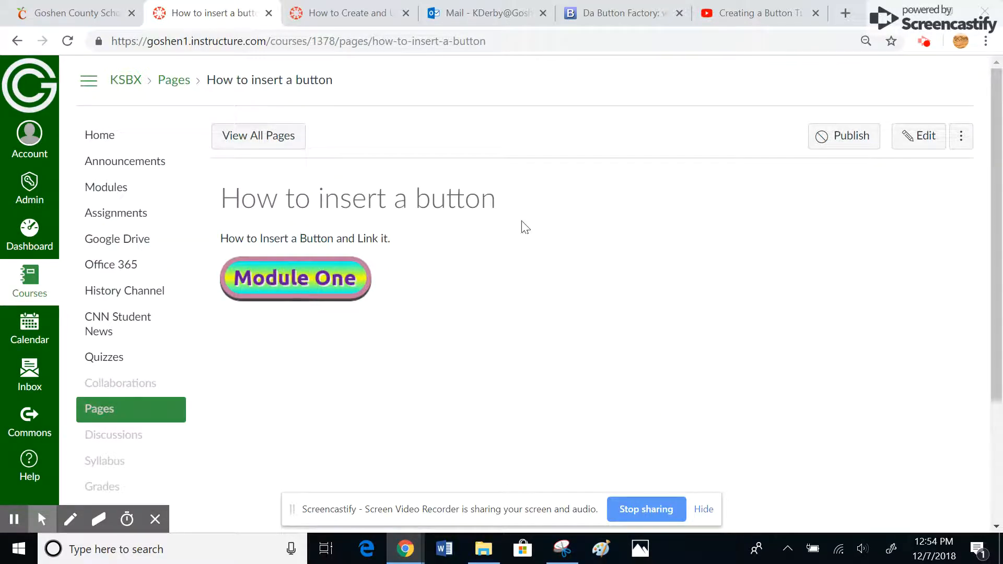
pyautogui.click(918, 136)
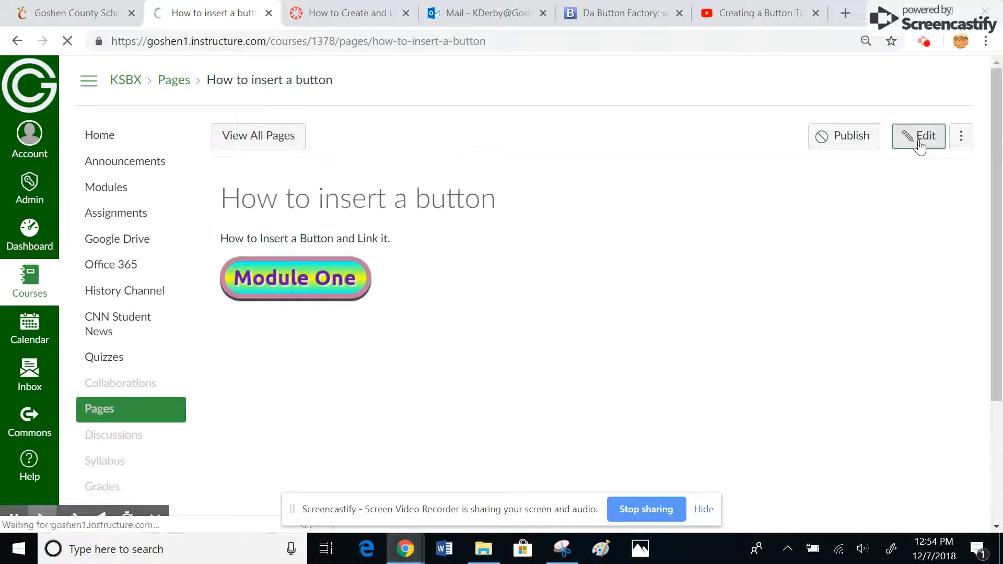
# Step: Link the Module One button image to the MODULE FUN FALL 2018 module and save
pyautogui.click(918, 135)
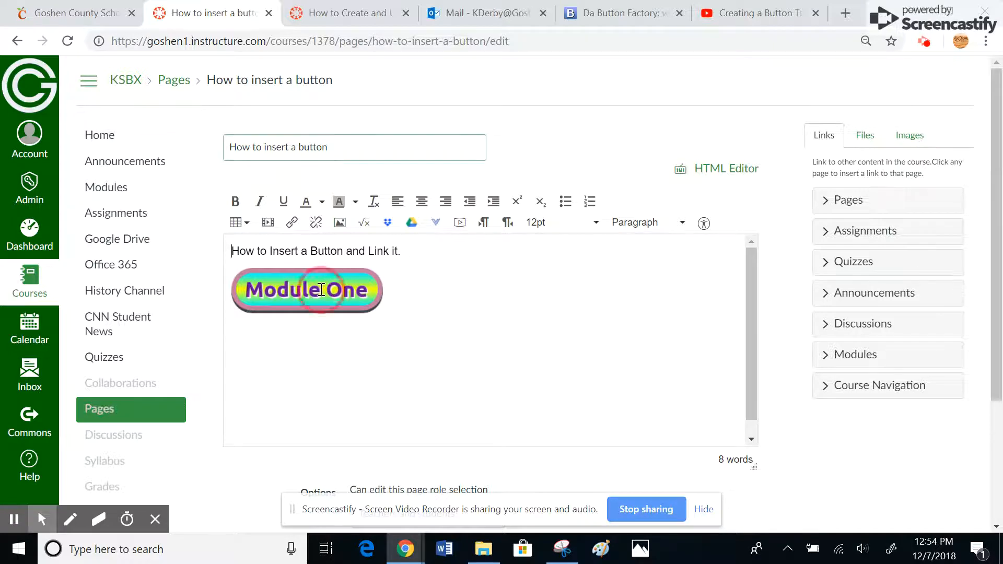
pyautogui.click(306, 290)
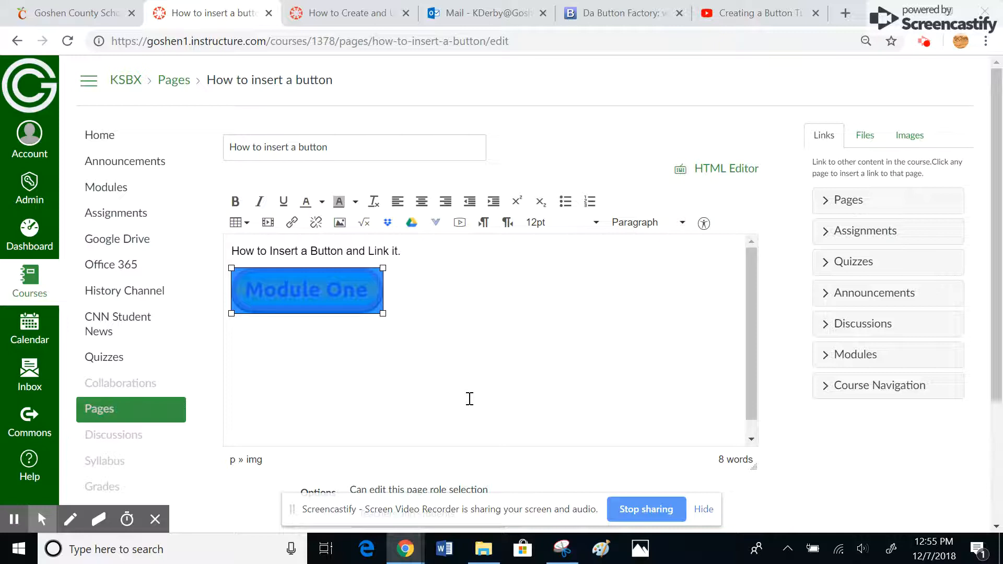
pyautogui.moveTo(819, 239)
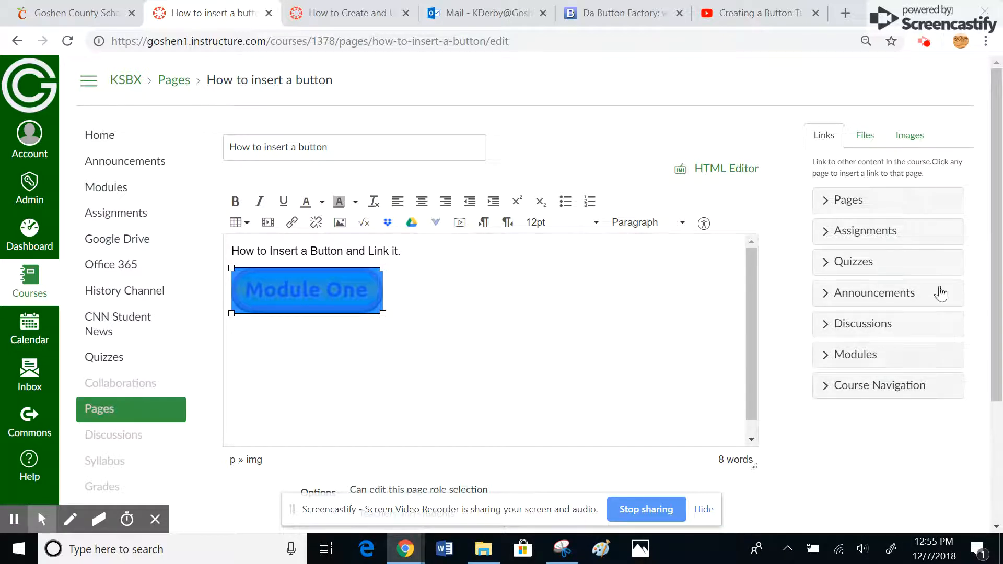
pyautogui.moveTo(843, 413)
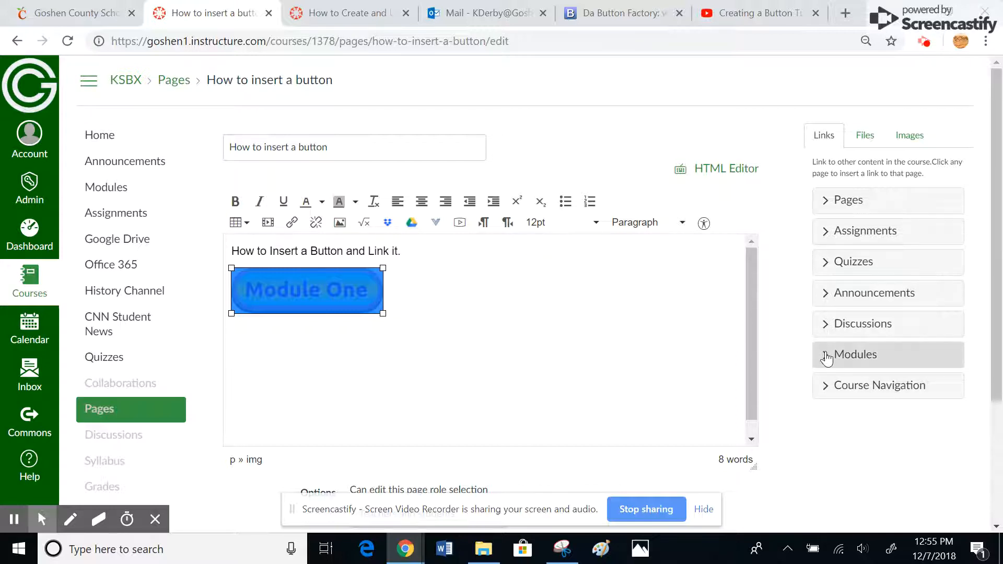
pyautogui.click(869, 354)
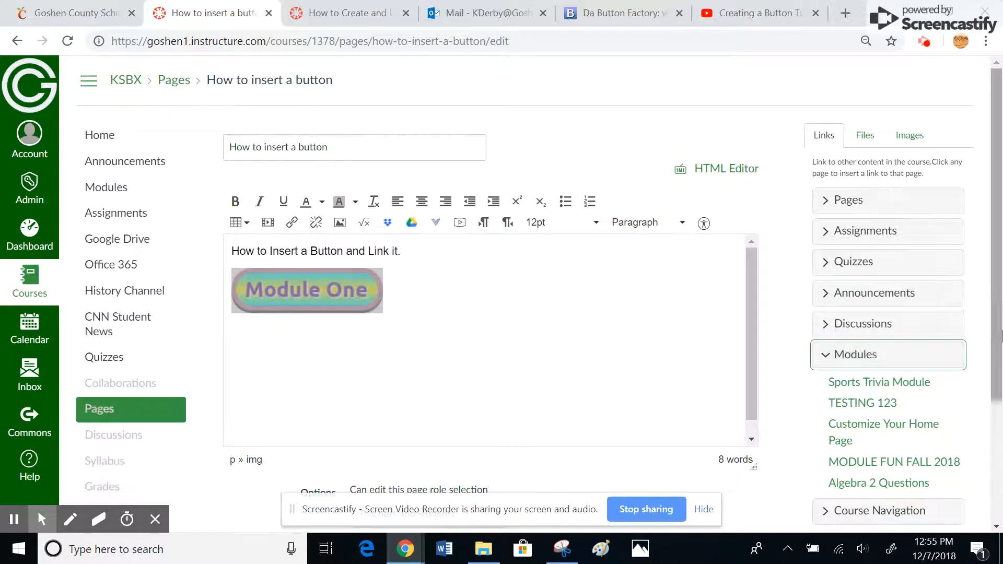
pyautogui.scroll(-3)
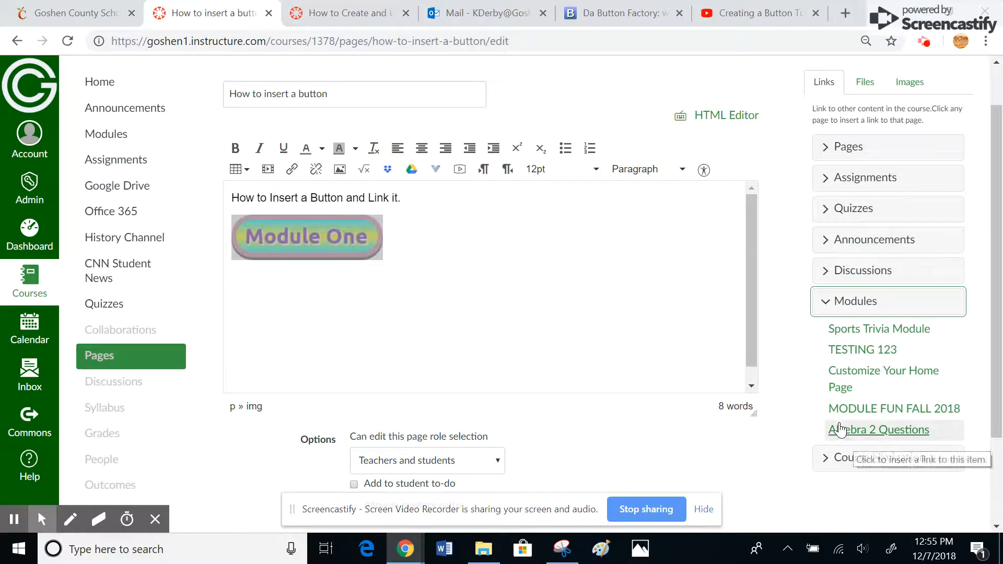
pyautogui.moveTo(894, 408)
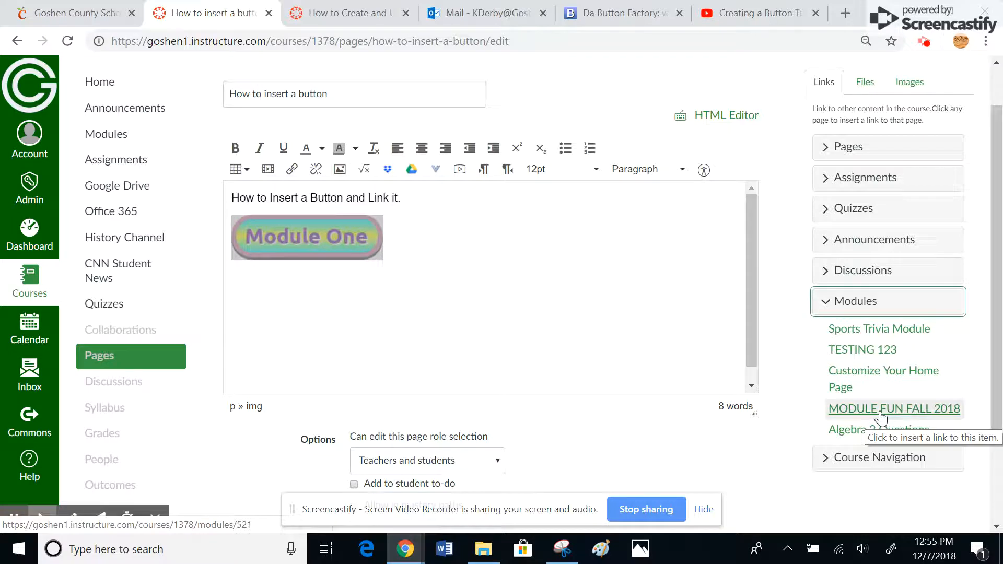
pyautogui.click(894, 408)
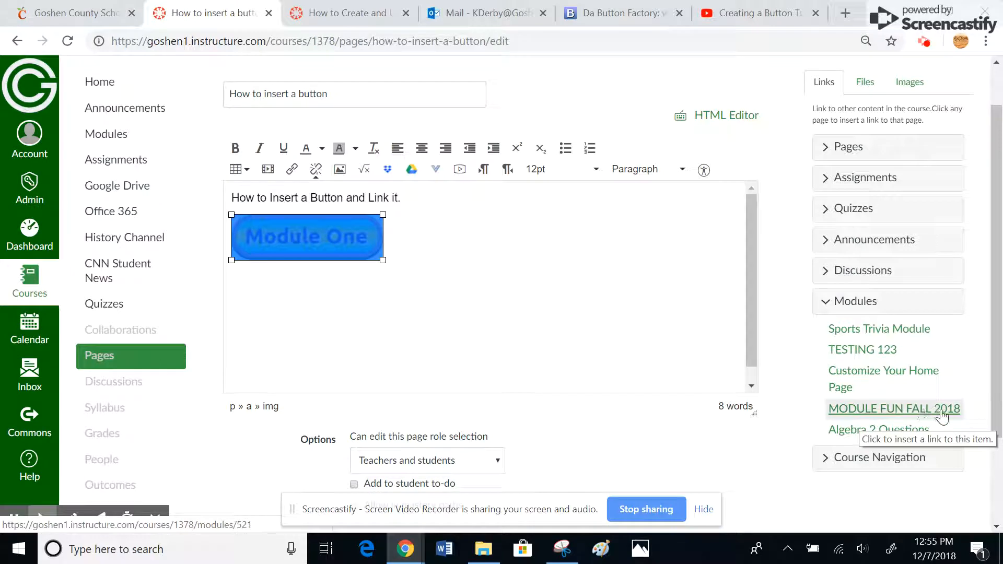
pyautogui.moveTo(689, 275)
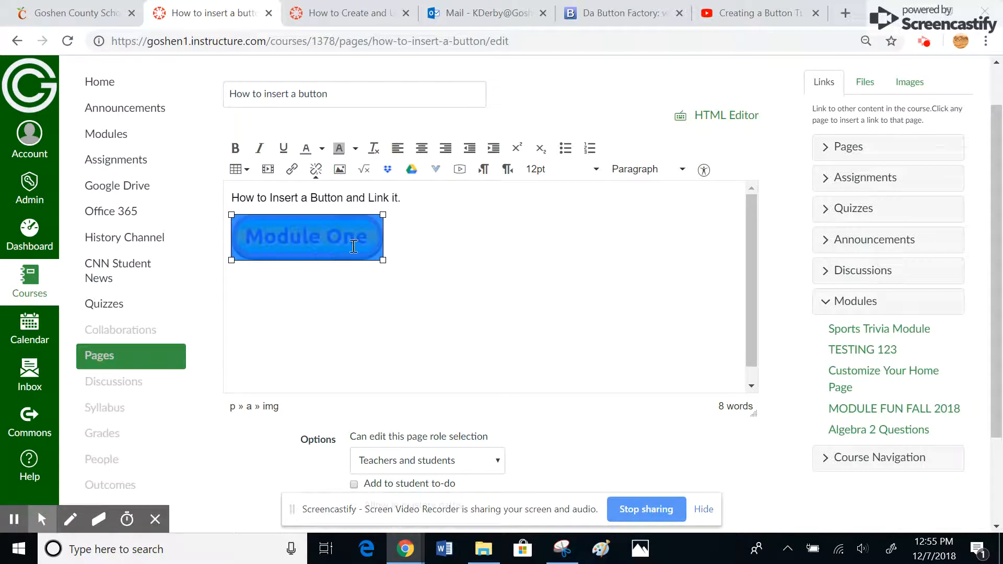
pyautogui.moveTo(314, 242)
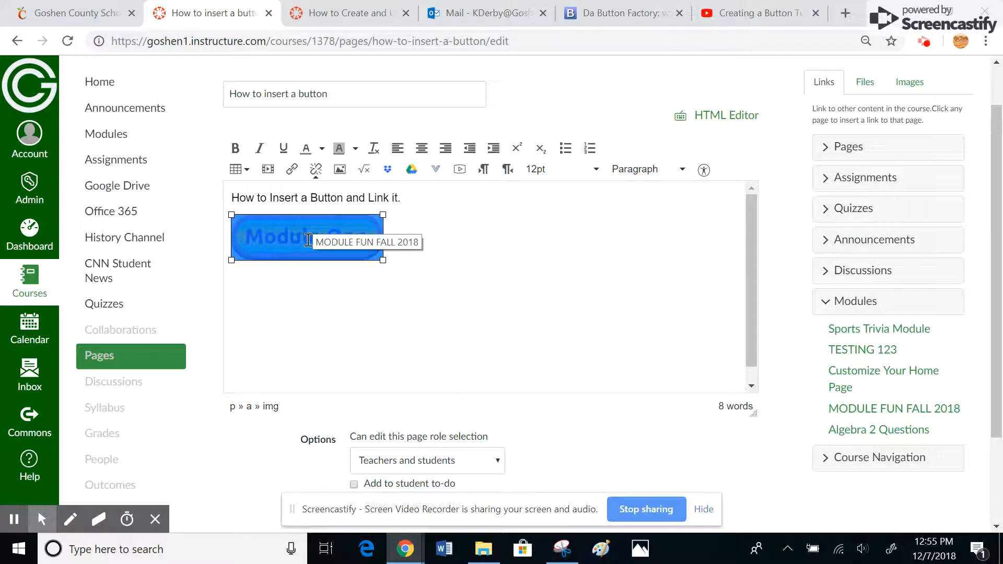
pyautogui.moveTo(894, 408)
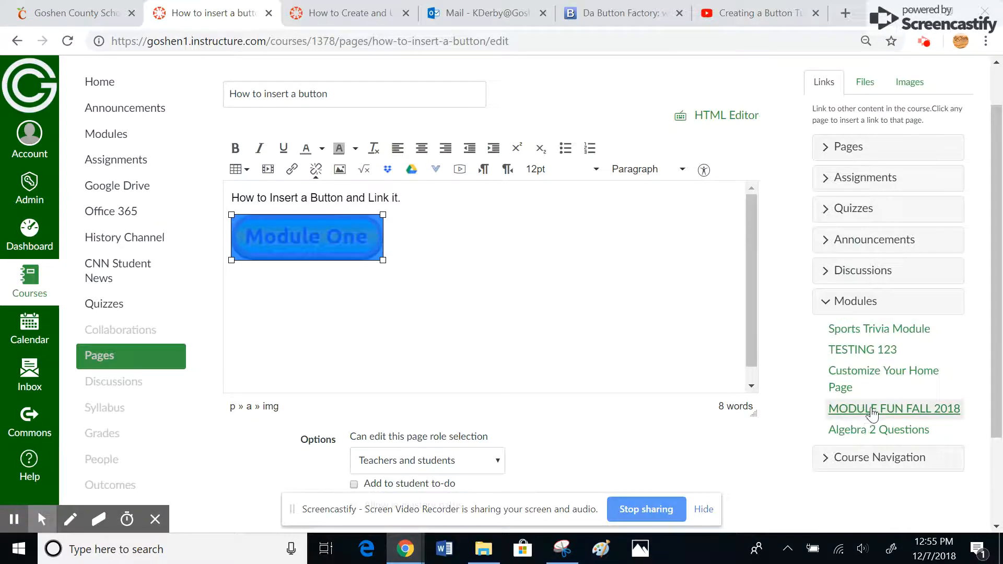
pyautogui.scroll(-3)
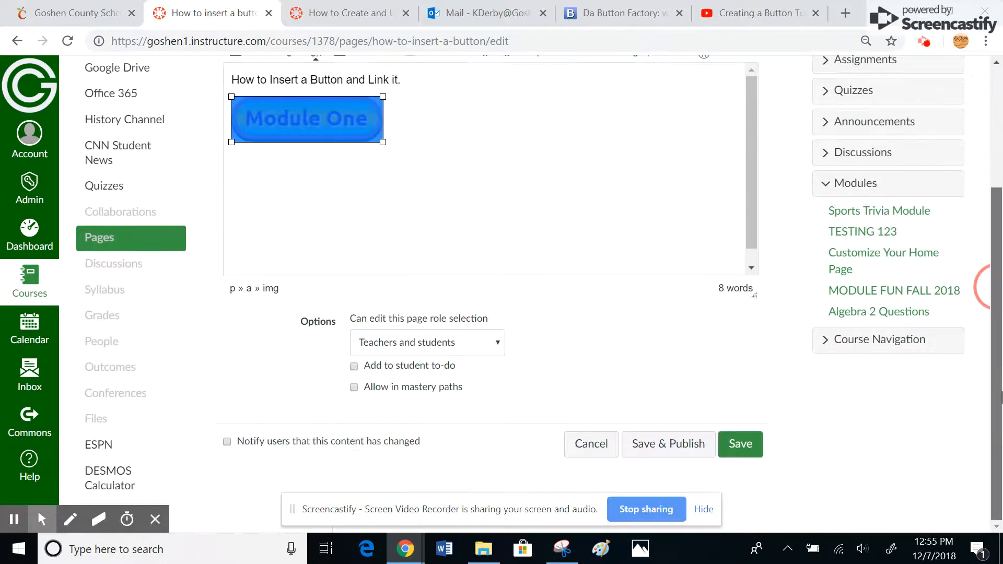
pyautogui.click(740, 444)
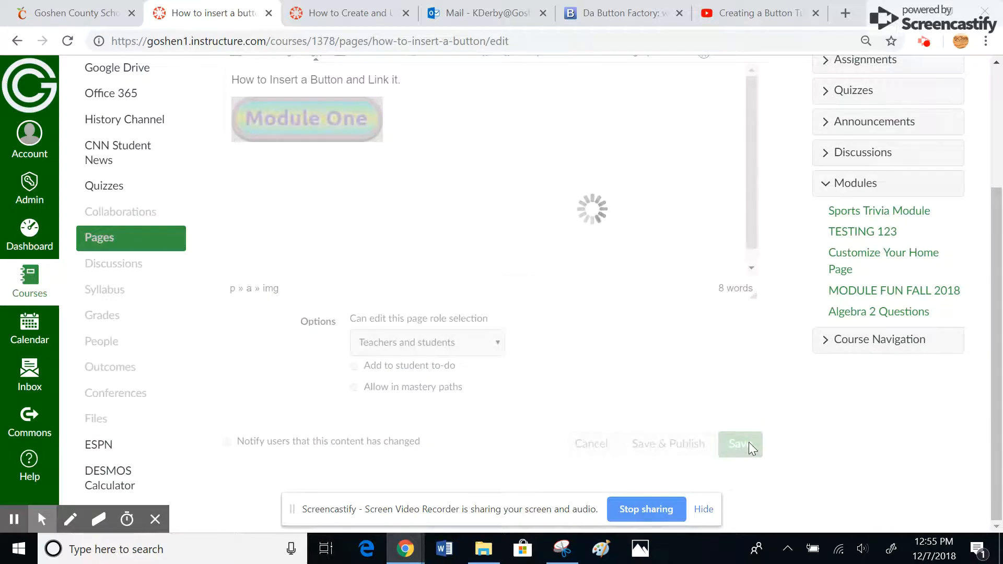
# Step: Let the page finish saving with the linked Module One button
pyautogui.click(740, 444)
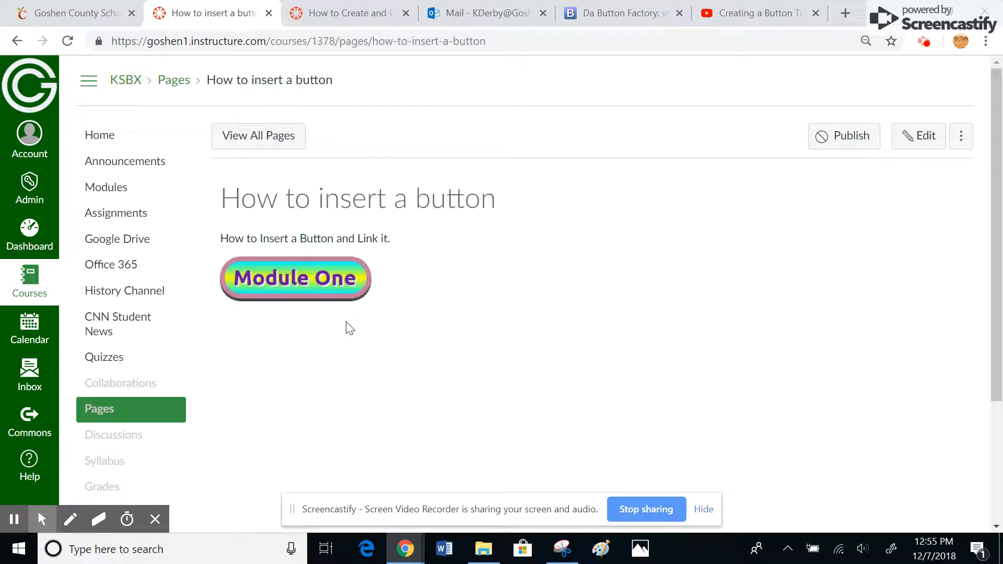
pyautogui.moveTo(296, 279)
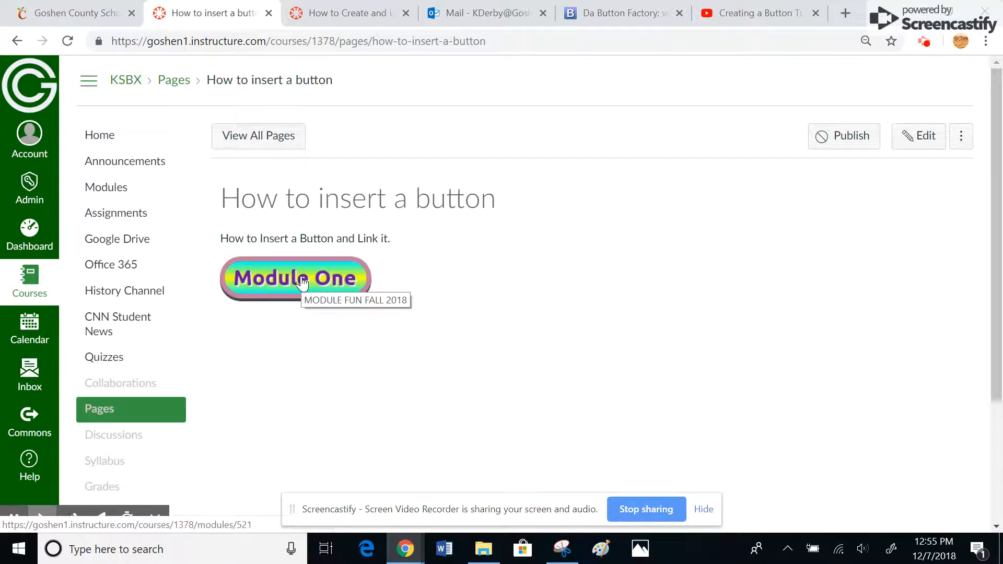
pyautogui.moveTo(320, 341)
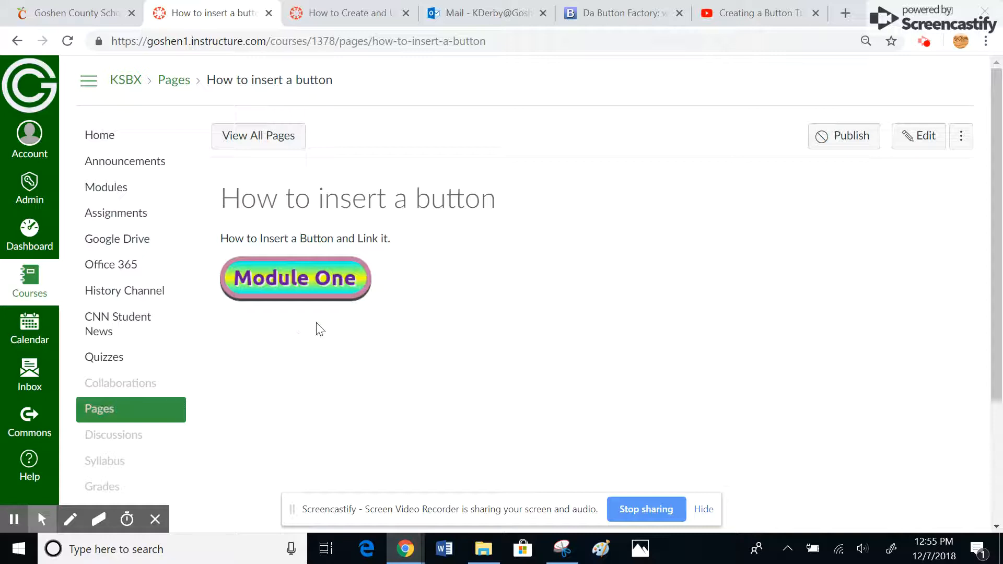
pyautogui.moveTo(294, 281)
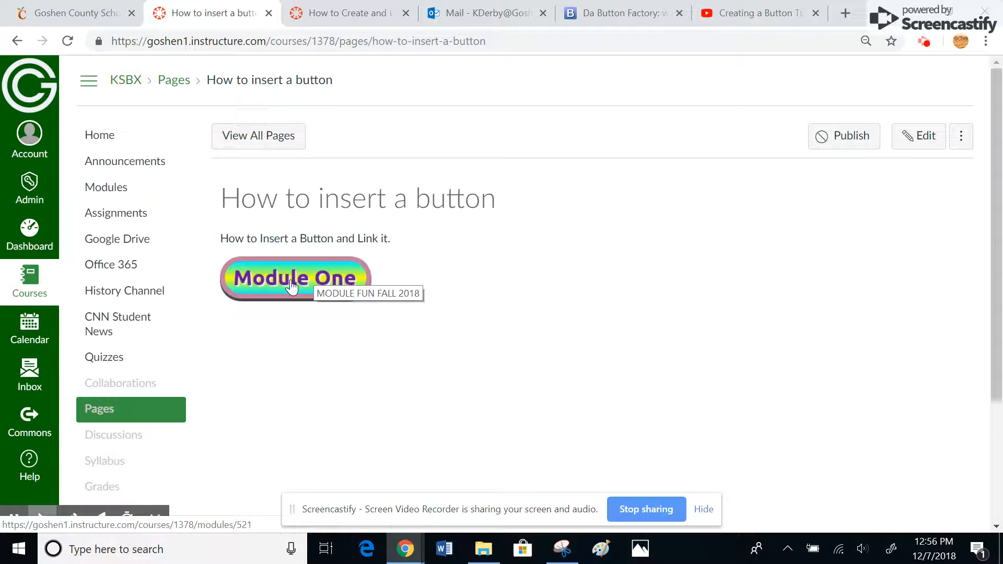
# Step: Follow the Module One button to the MODULE FUN FALL 2018 module page
pyautogui.click(295, 278)
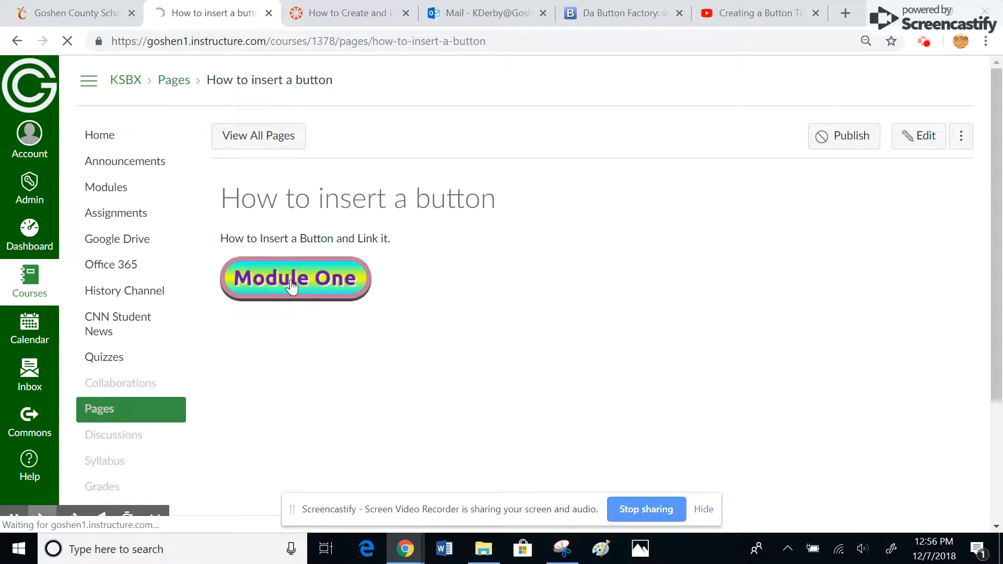
pyautogui.click(294, 277)
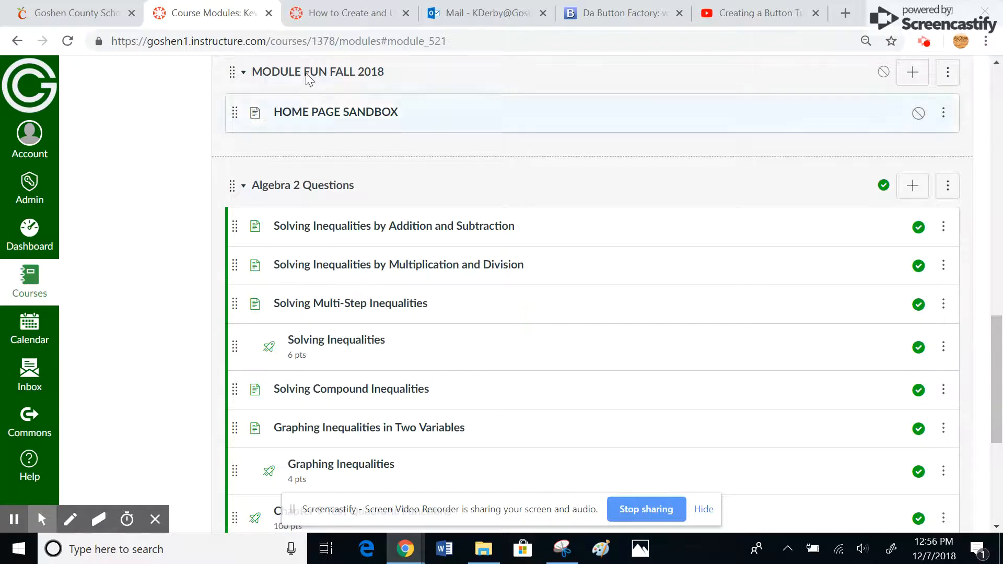
pyautogui.moveTo(422, 119)
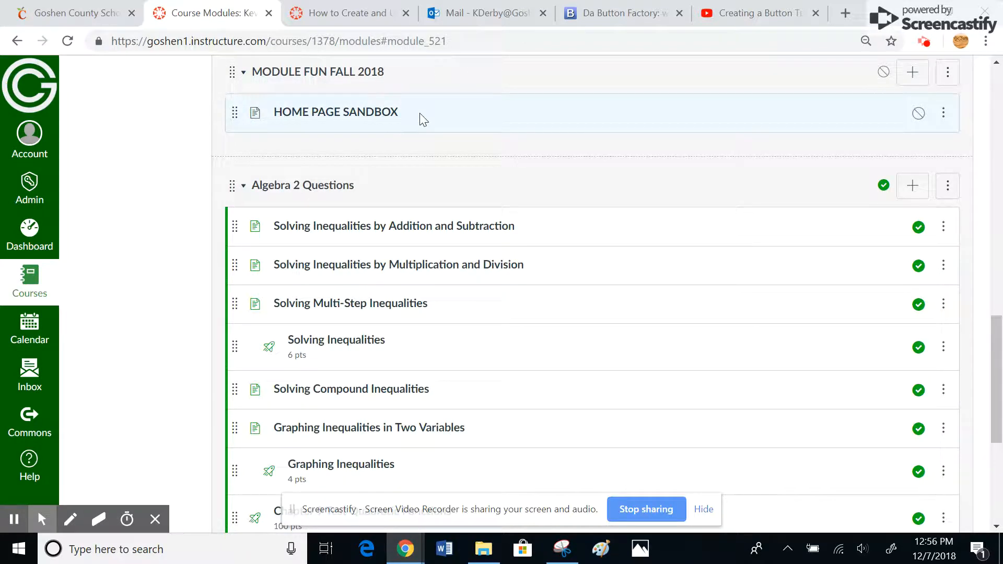